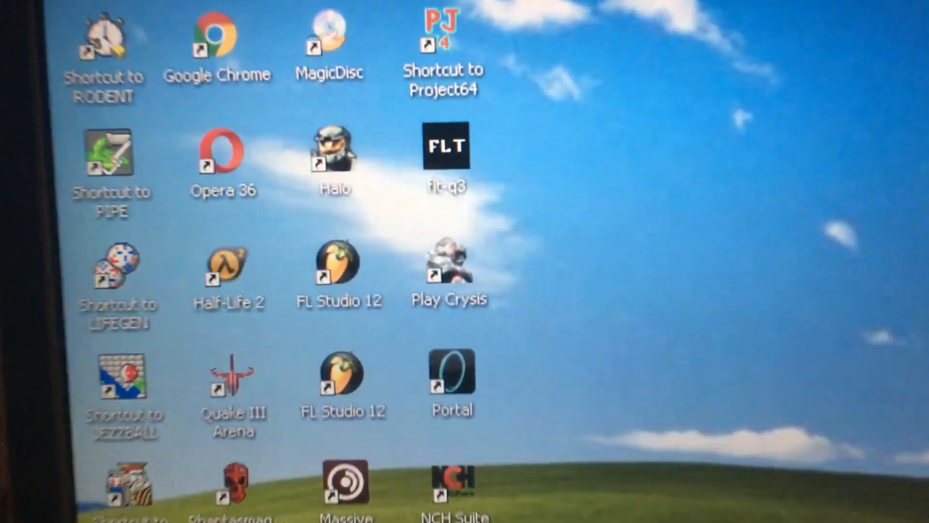
- Launch Google Chrome from its desktop shortcut, landing on a playing YouTube video
double_click(449, 268)
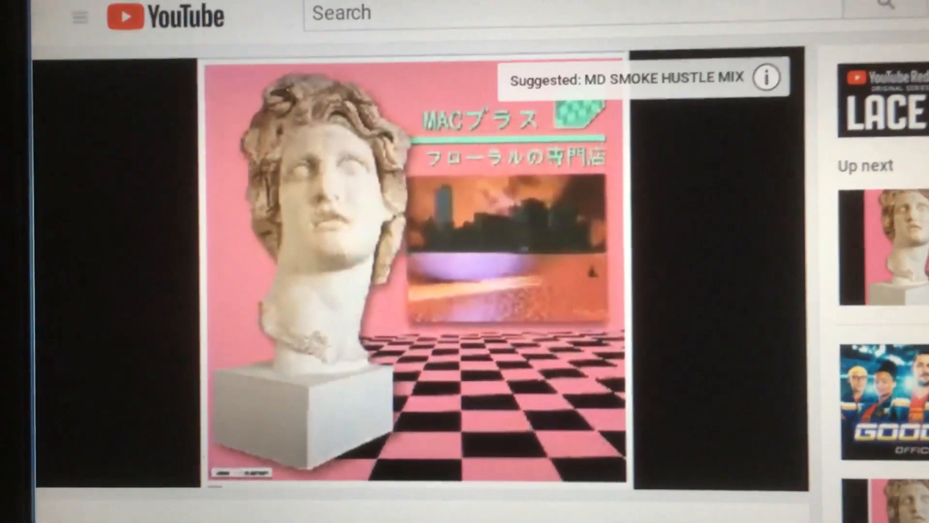
scroll("down", 3)
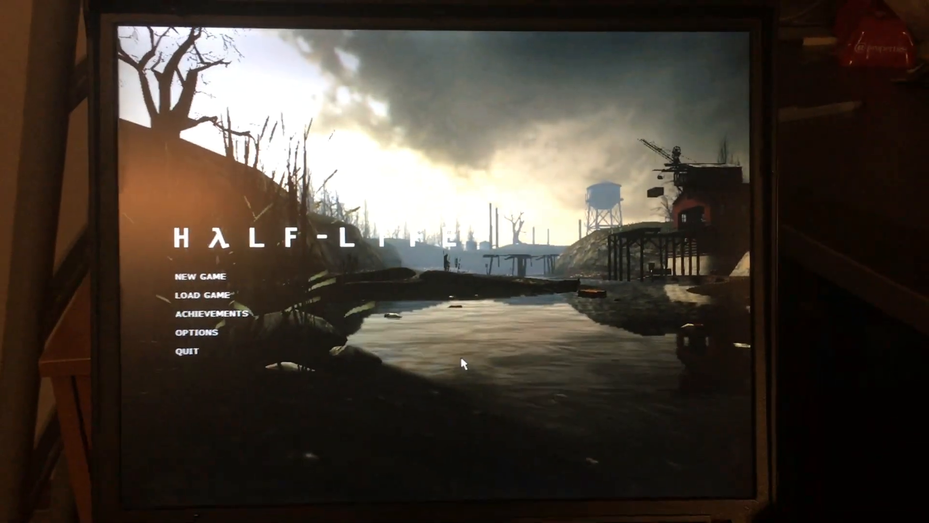
left_click(198, 275)
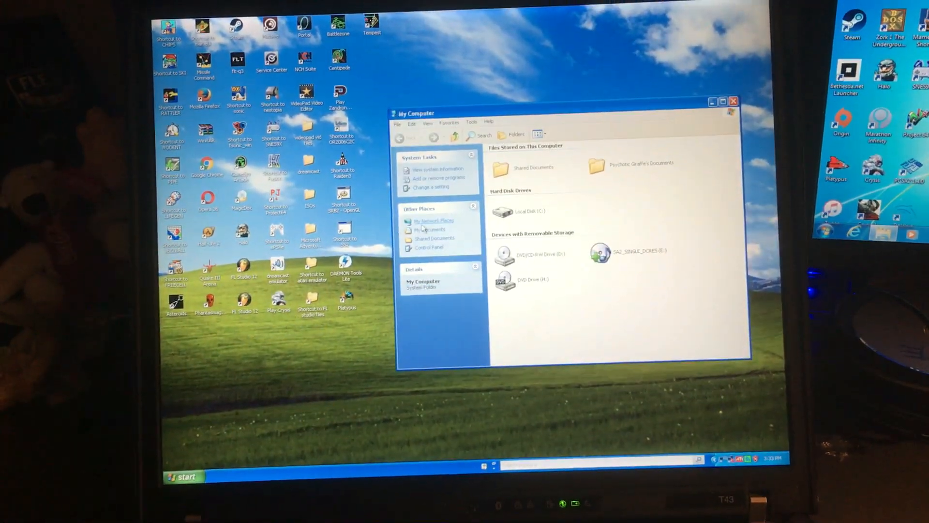
- Browse into Local Disk (C:) in Windows Explorer to show its folders and files
double_click(521, 211)
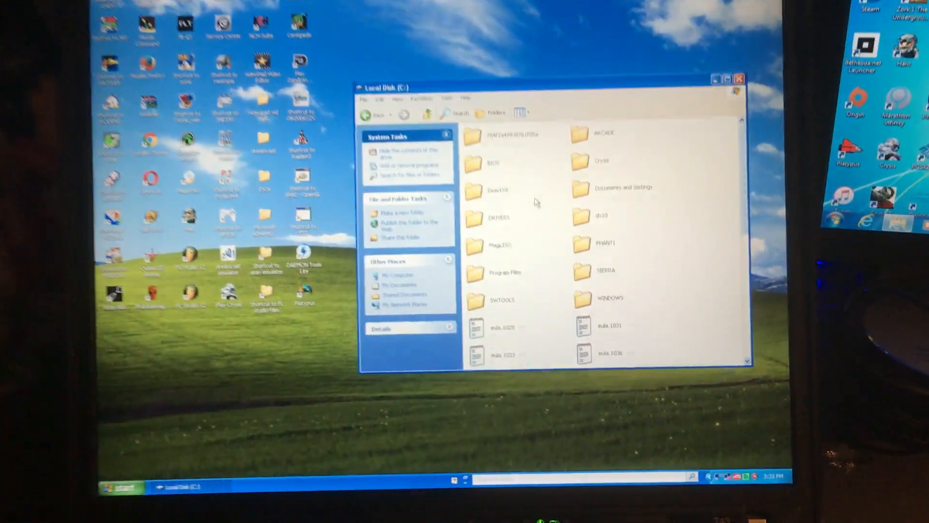
double_click(500, 217)
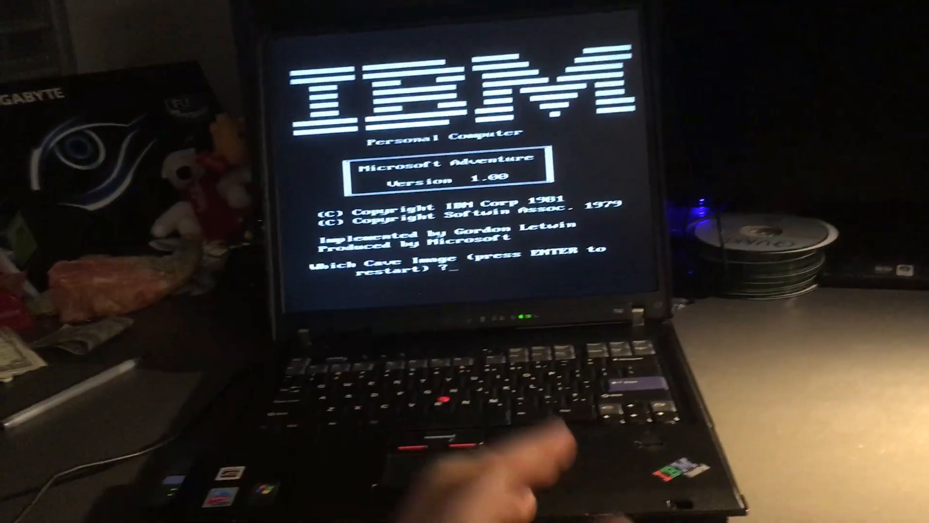
- Start Microsoft Adventure from the title screen and answer the 'Where?' prompt with 'no'
key("enter")
type("go")
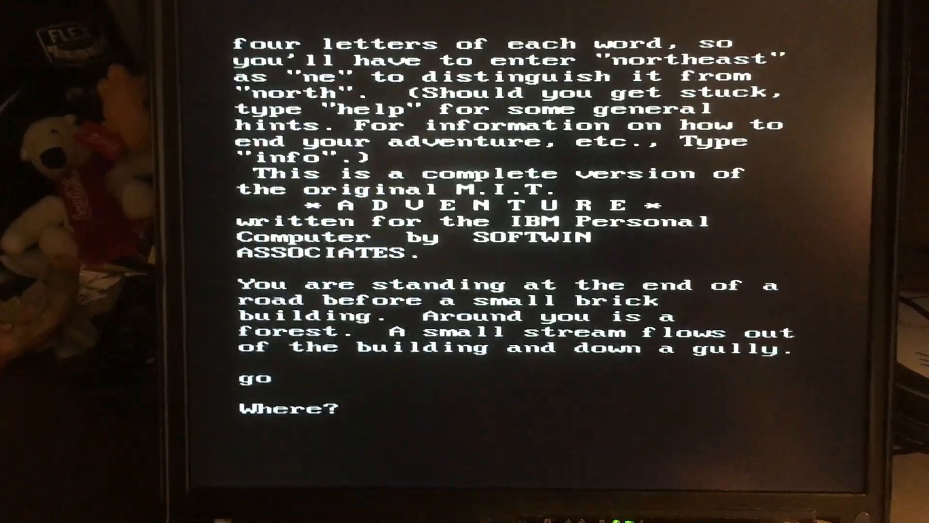
type("no")
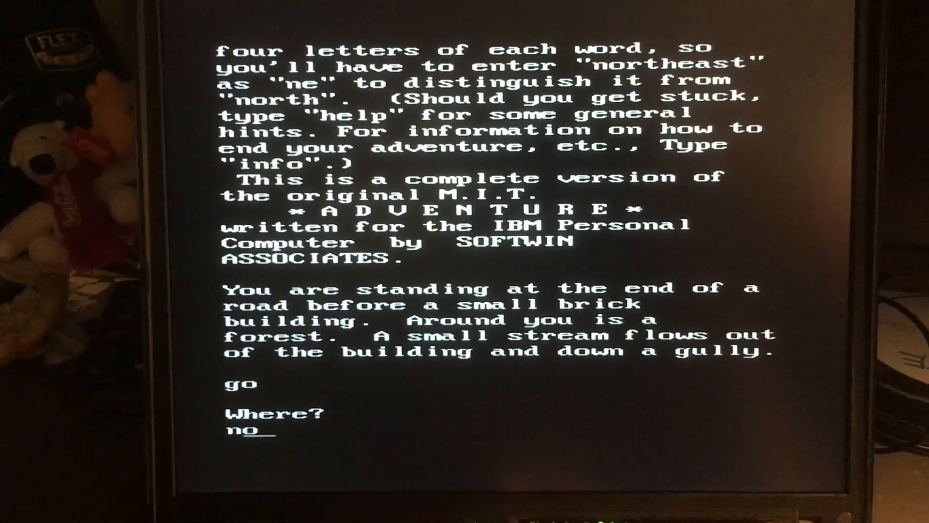